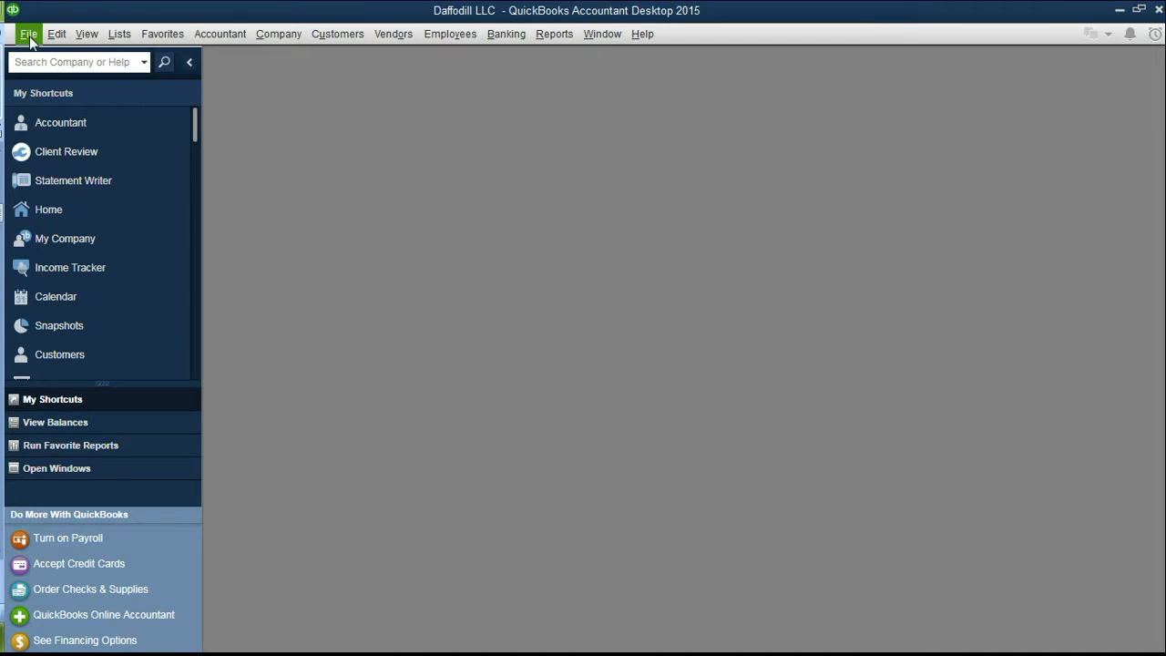
Start Open Second Company from the File menu, making Daffodil LLC the Primary window
left_click(30, 33)
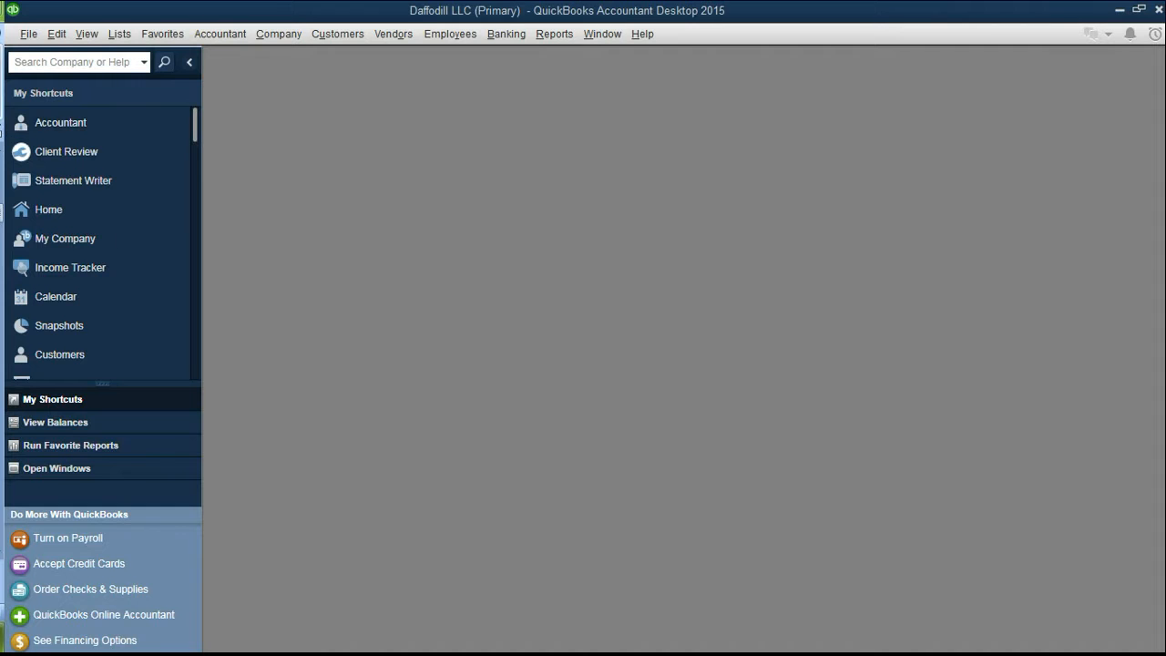
mouse_move(521, 30)
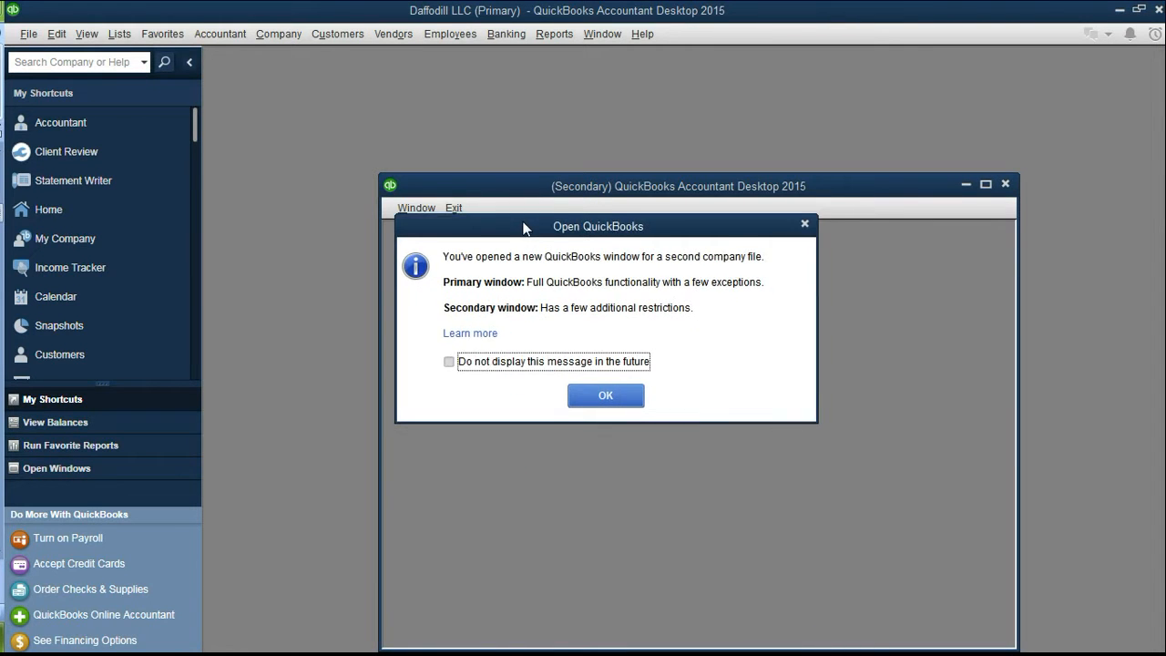
Dismiss the second-window notice and open Fast Foods.qbw as the Secondary company
left_click(605, 394)
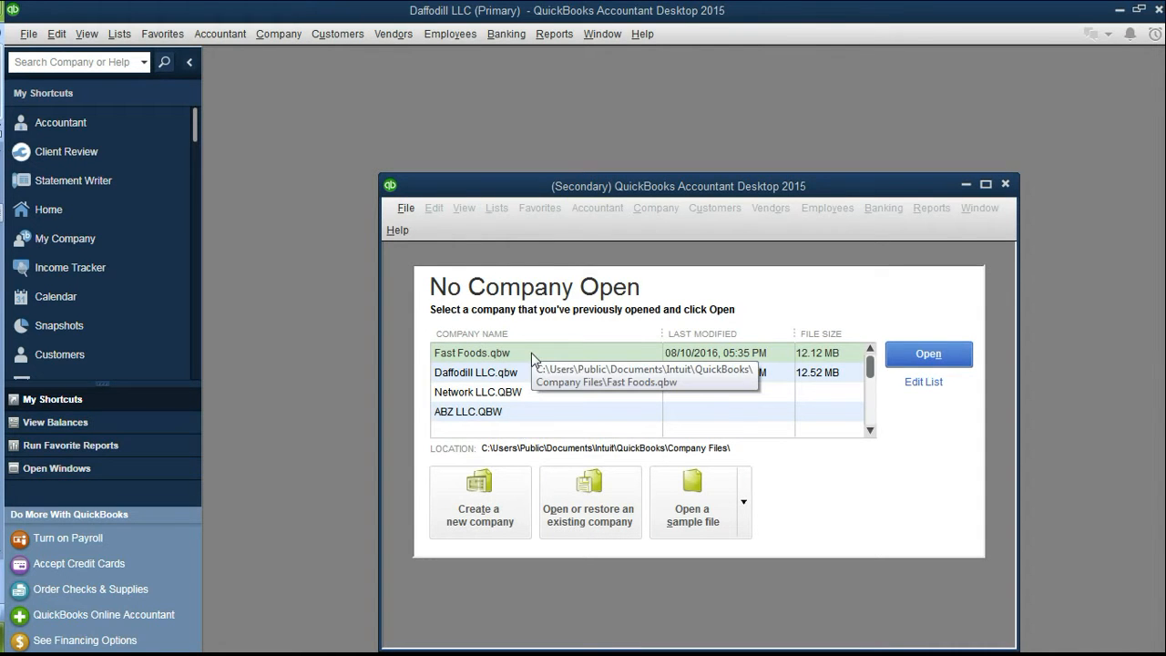
mouse_move(870, 437)
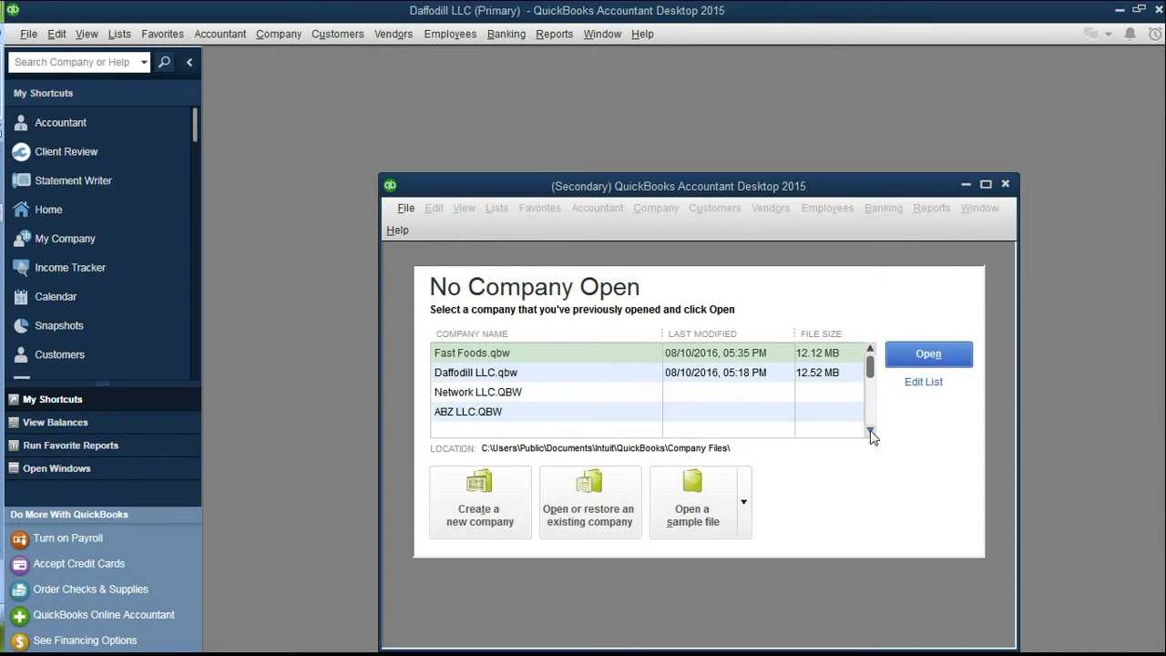
scroll("down", 3)
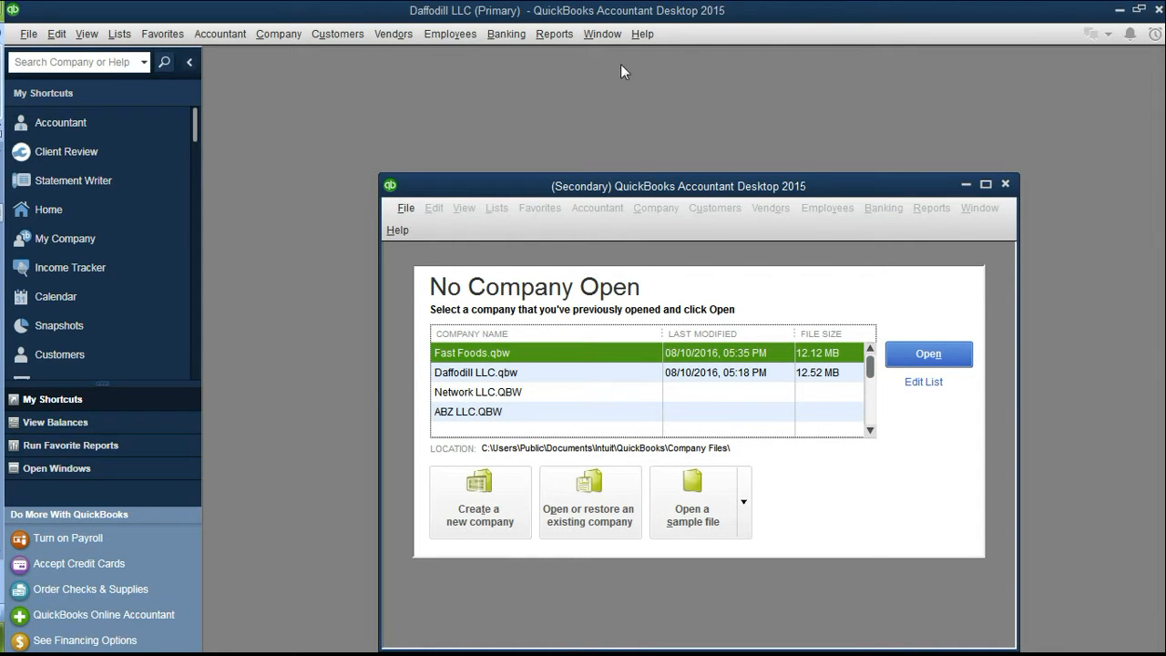
mouse_move(488, 165)
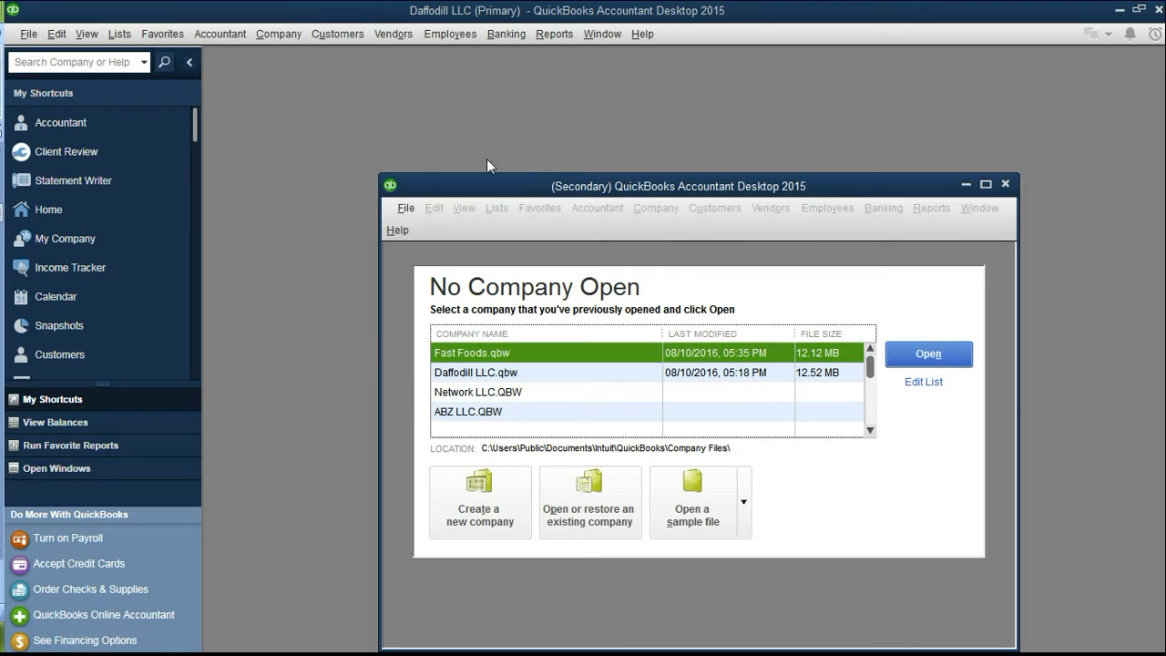
left_click(927, 354)
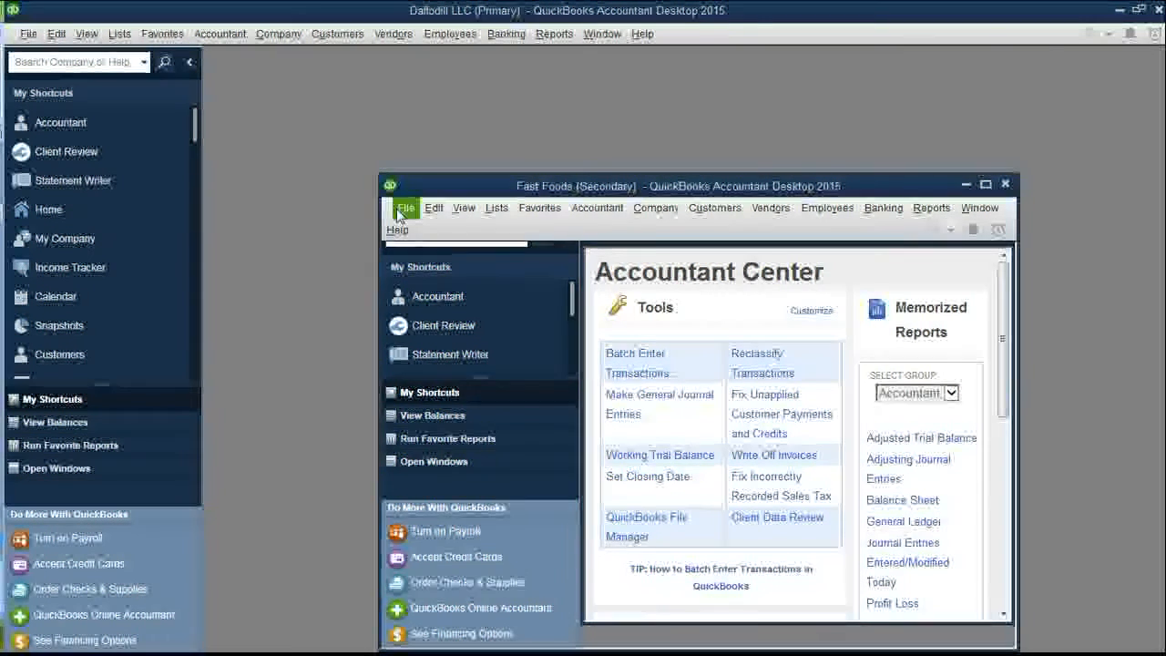
left_click(404, 207)
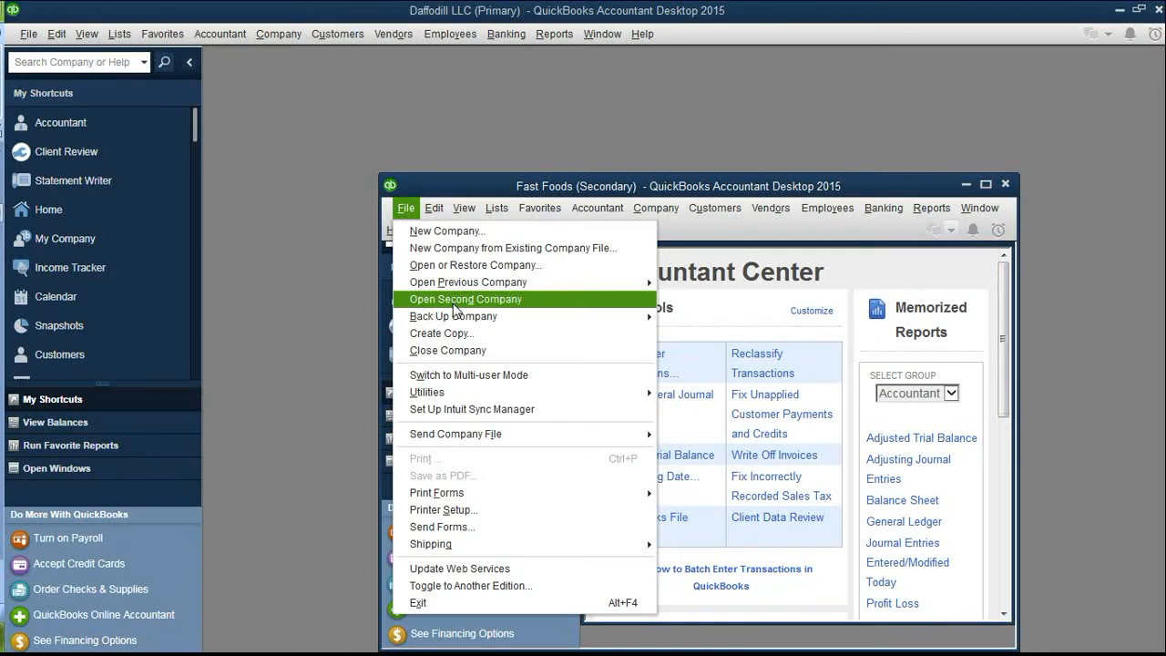
left_click(465, 299)
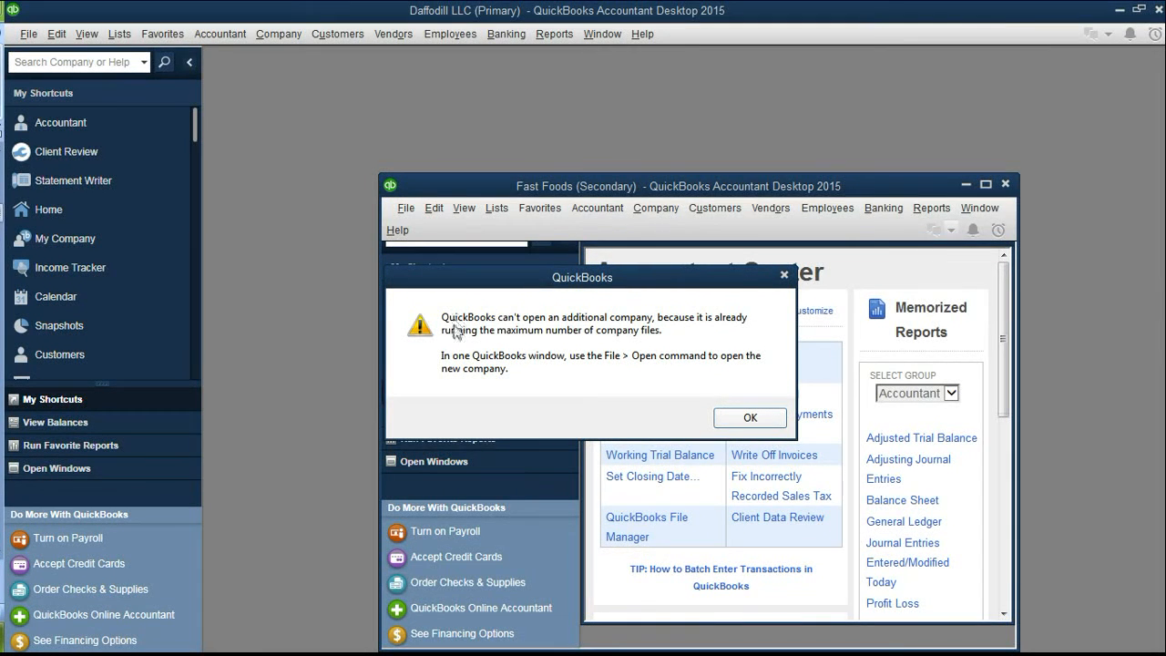
mouse_move(514, 337)
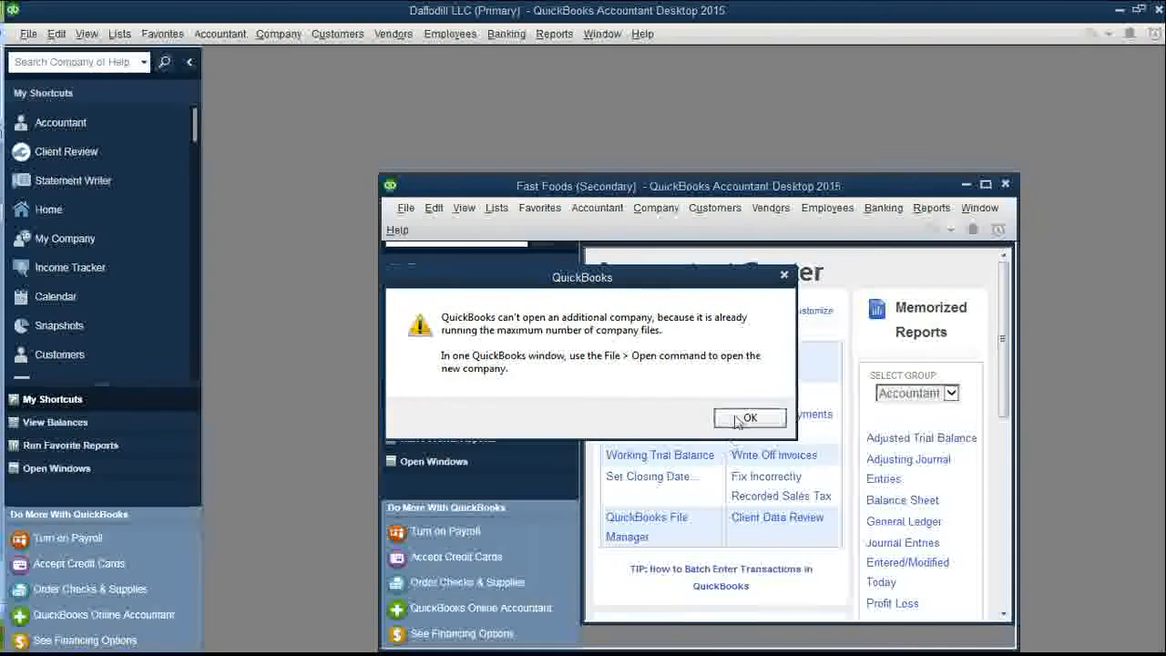
left_click(749, 416)
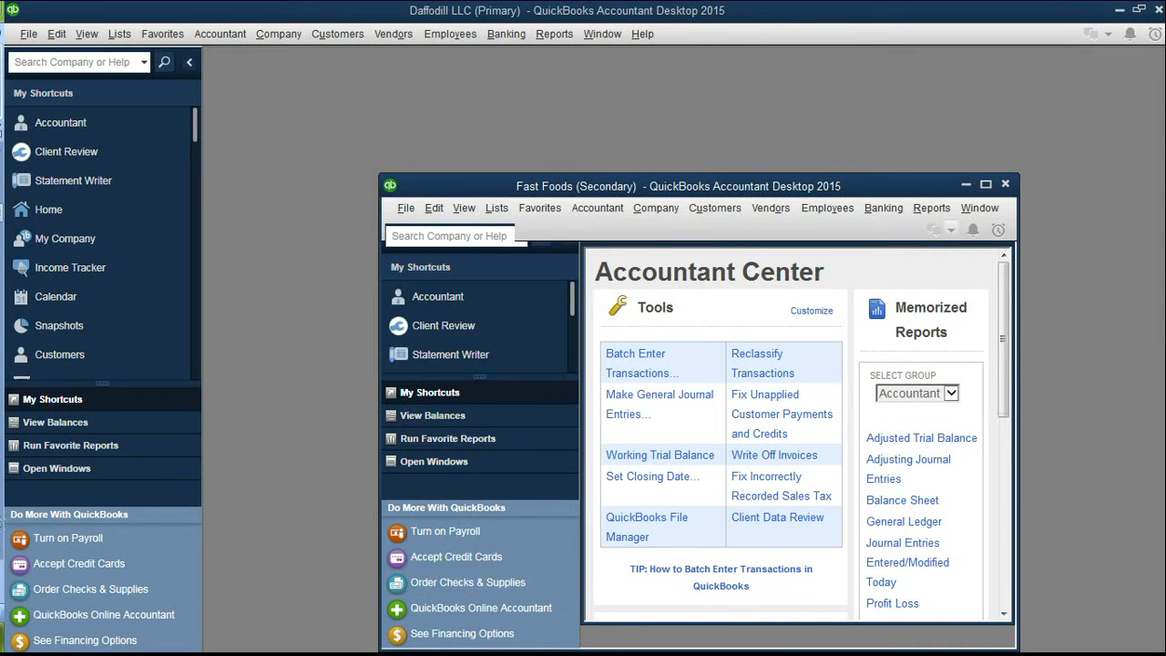